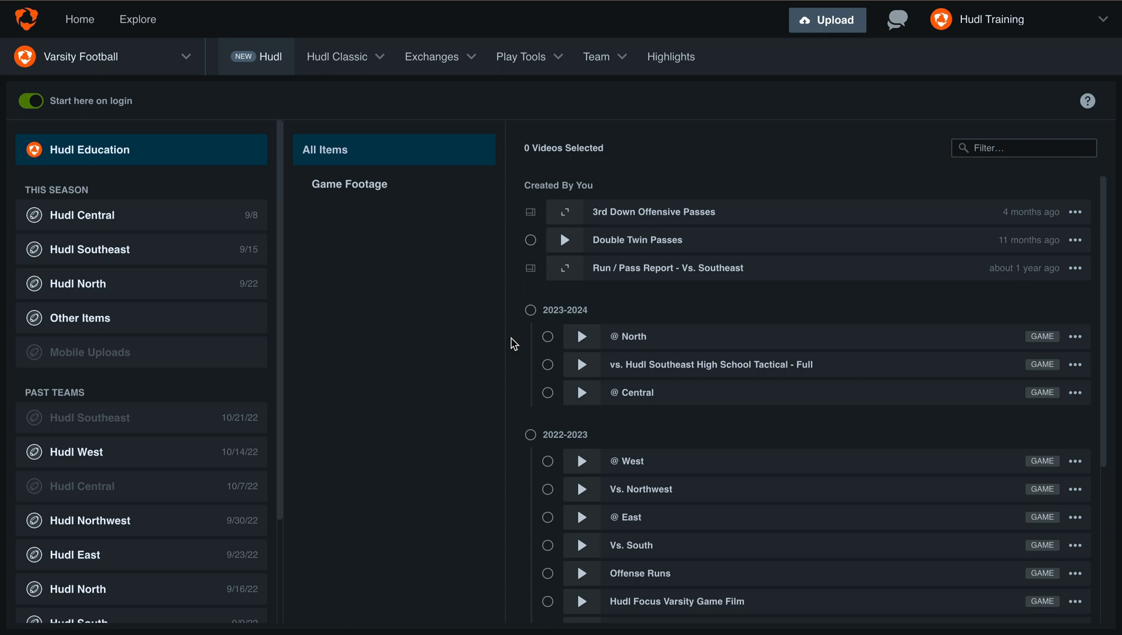
Select two game videos, including @ North, for joint breakdown of their 289 clips.
left_click(547, 337)
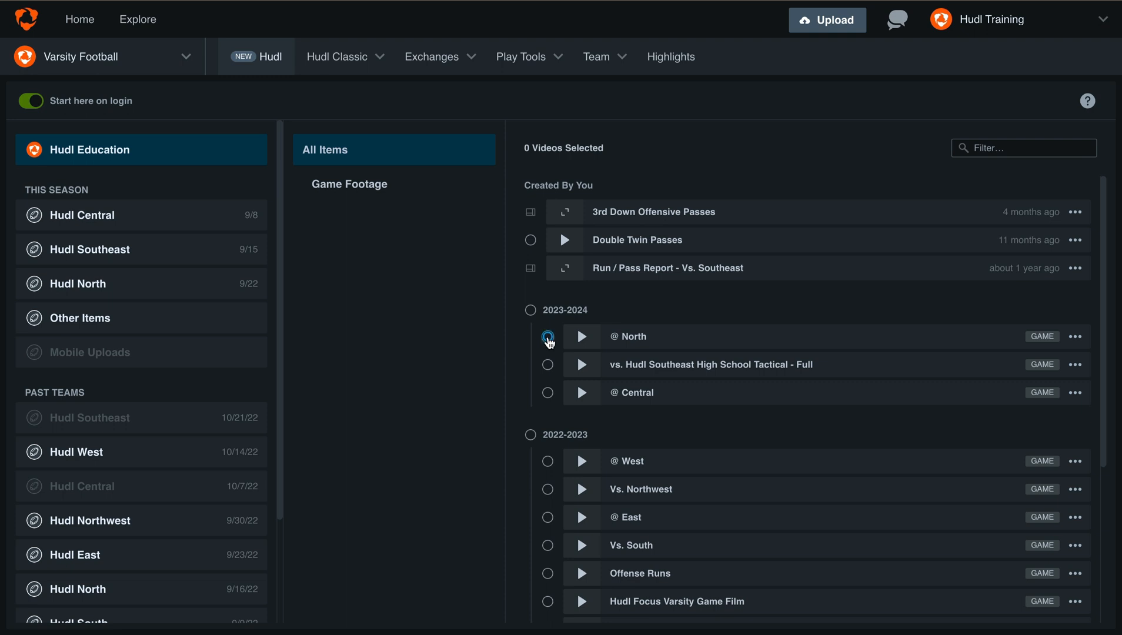
left_click(547, 392)
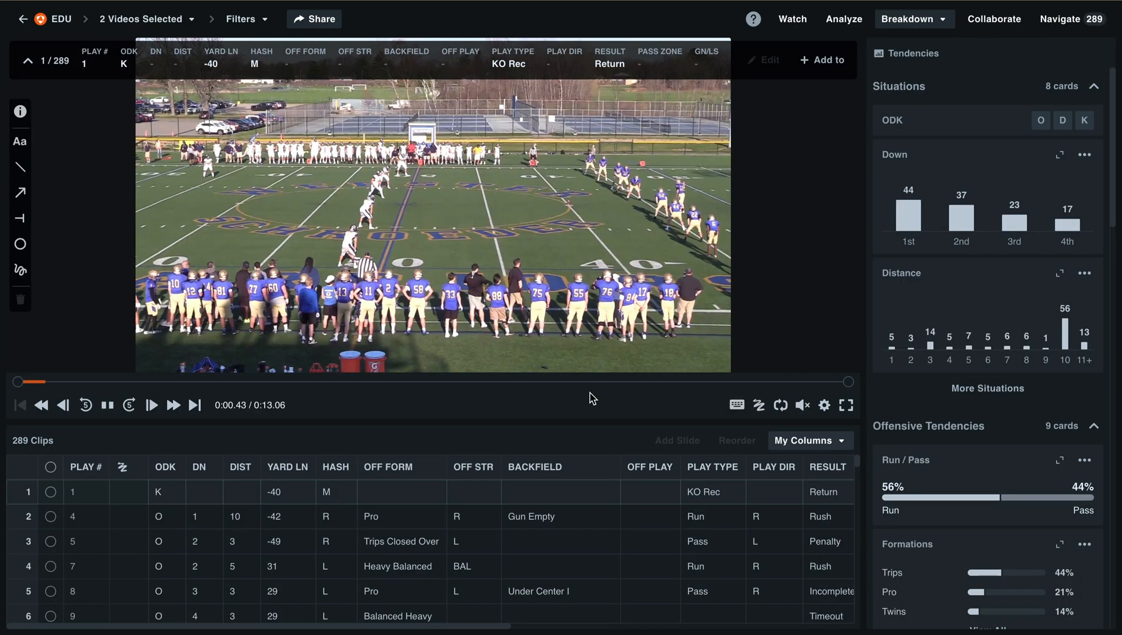
left_click(107, 405)
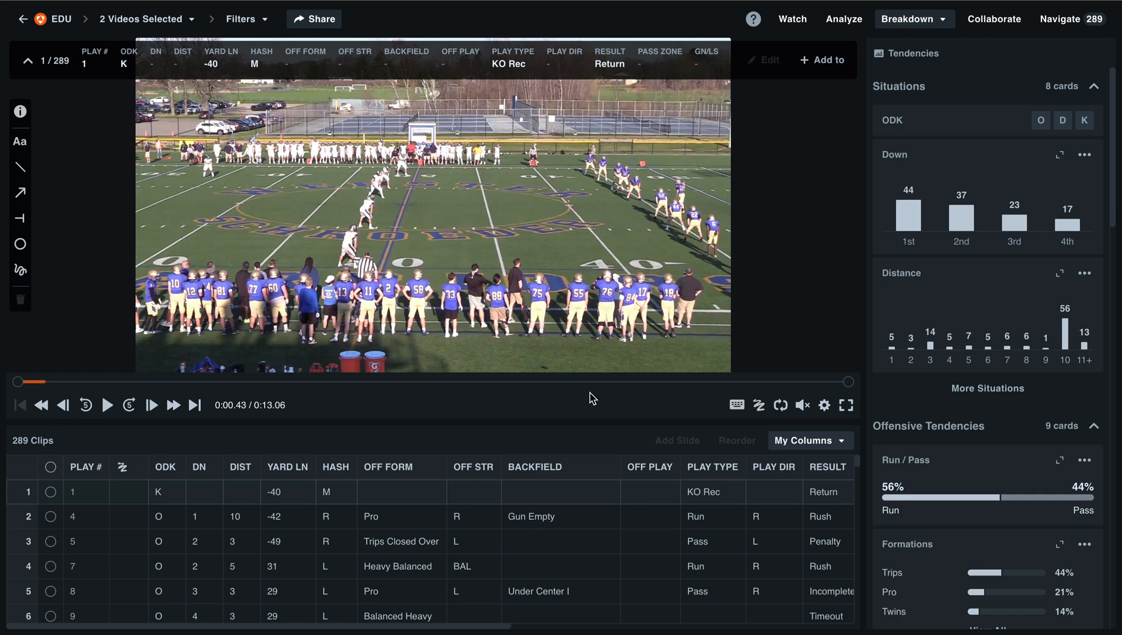
left_click(243, 18)
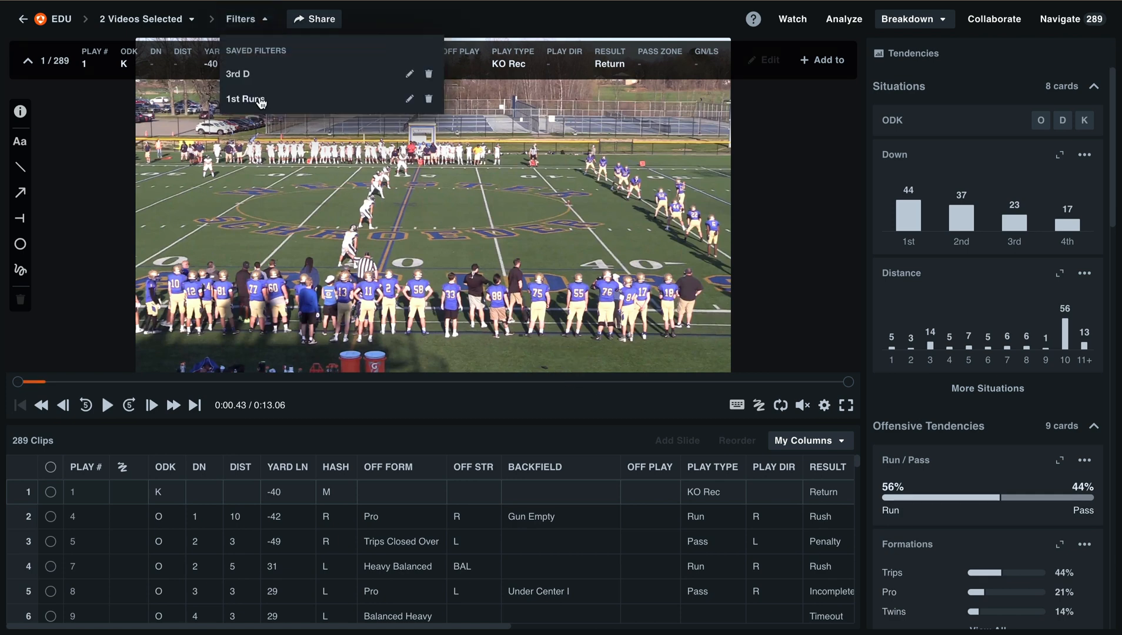
left_click(244, 98)
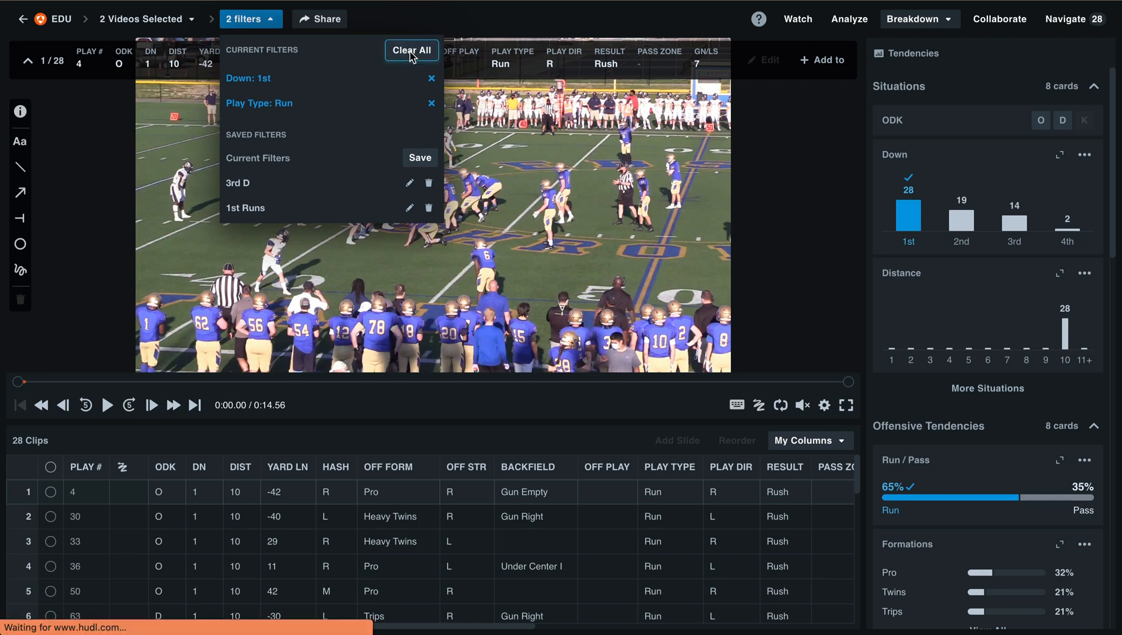
left_click(412, 51)
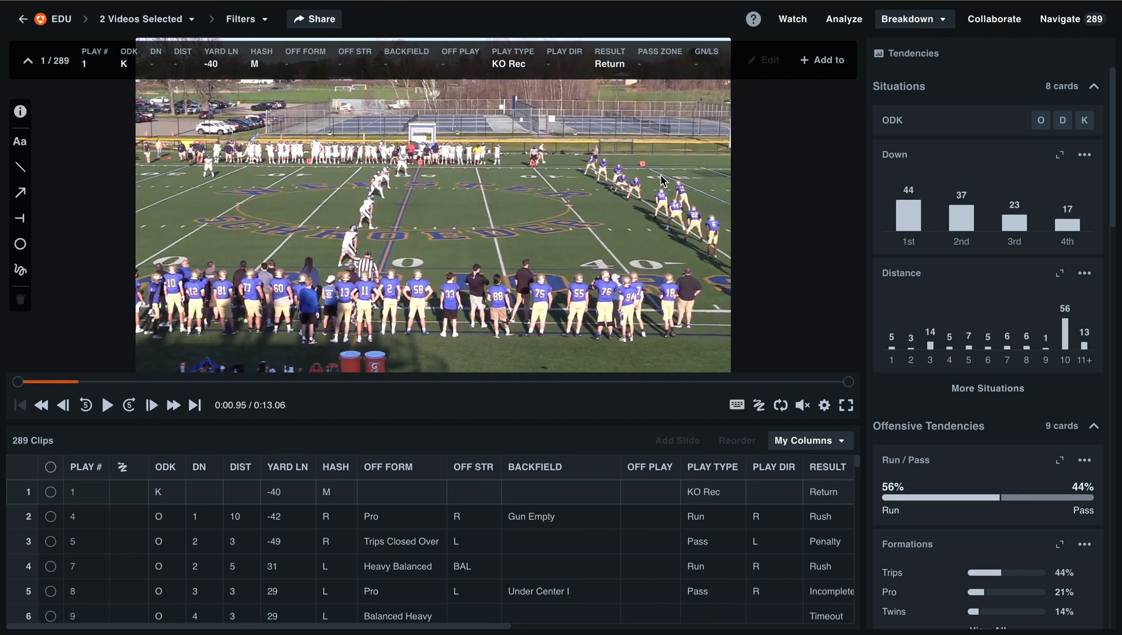
mouse_move(747, 200)
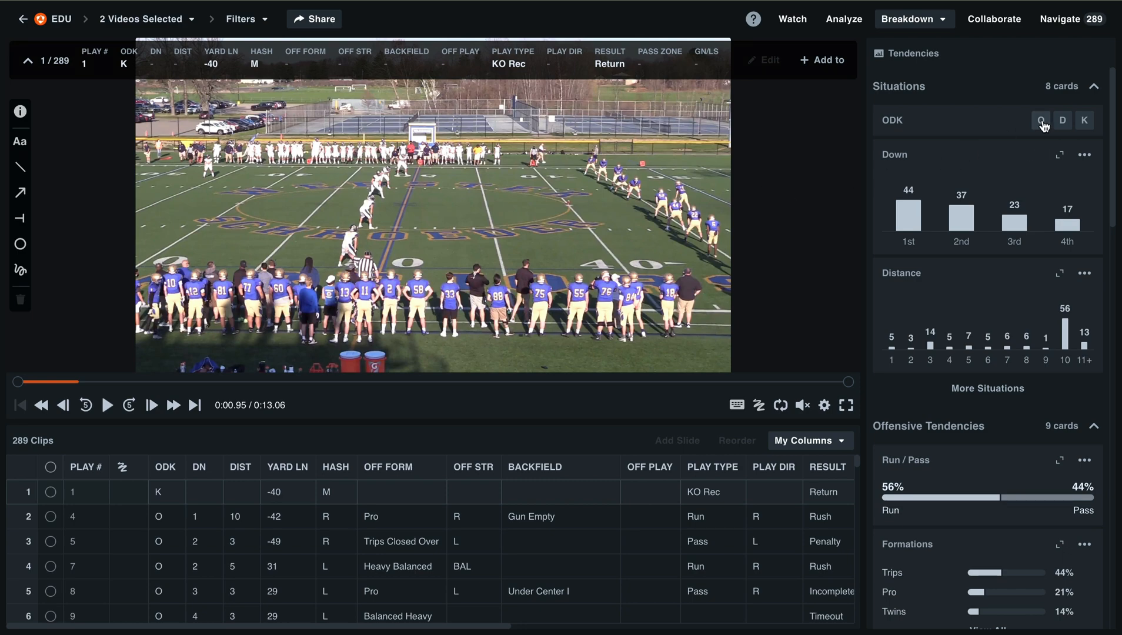
Filter clips to offense, 1st down, run and Pro formation, leaving 9 clips.
left_click(1041, 120)
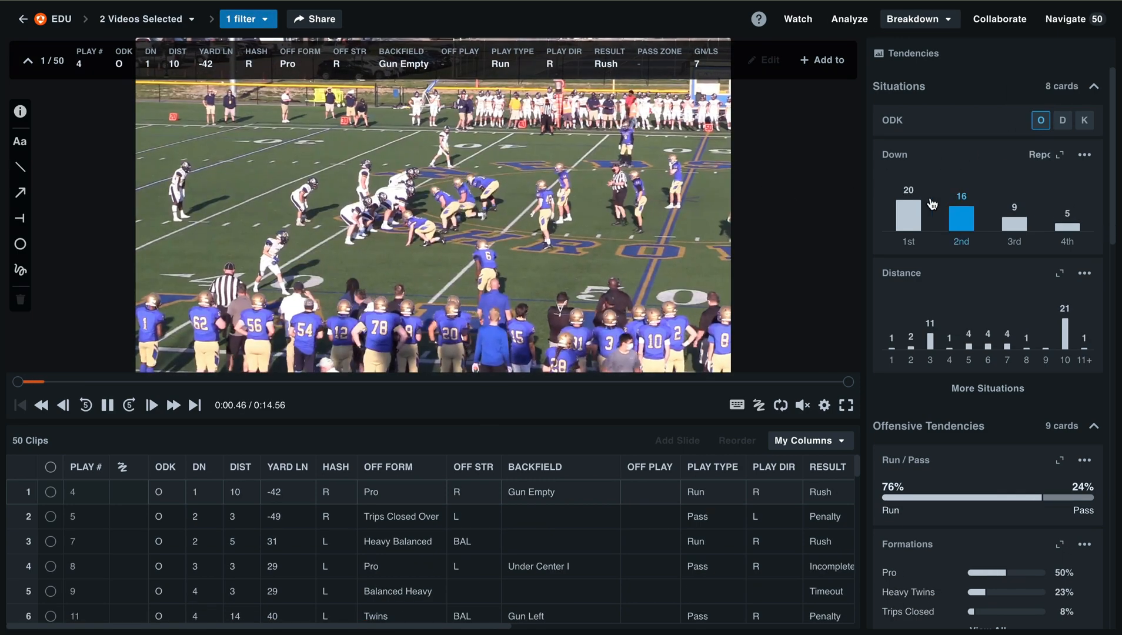
left_click(907, 214)
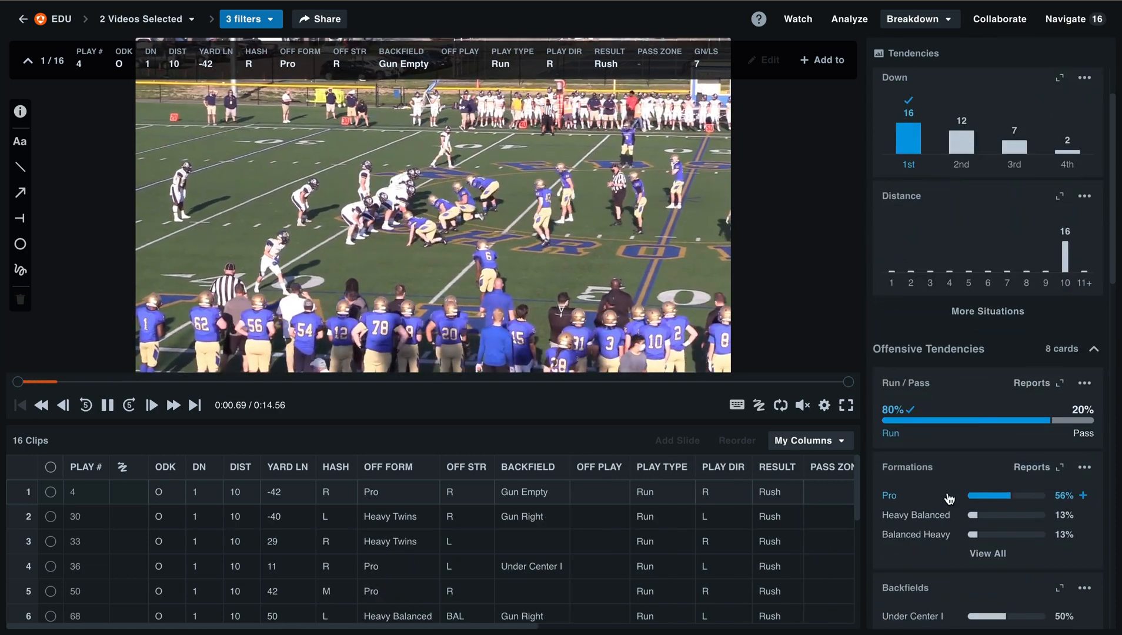
left_click(891, 495)
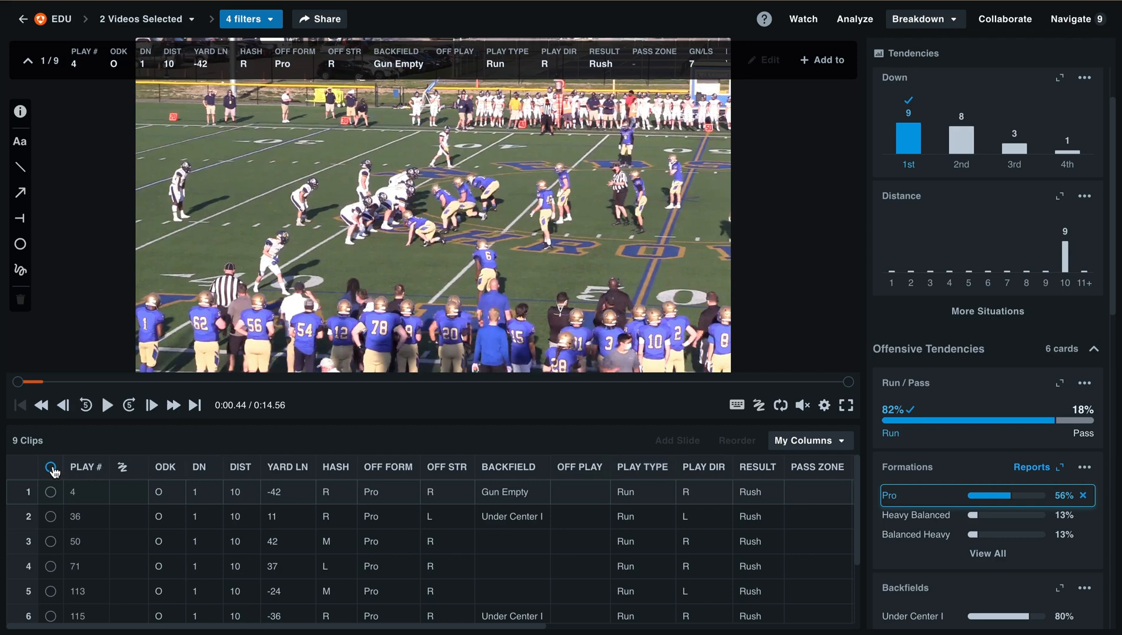
Add all 9 filtered clips to a new playlist named '1st Down Run Pro'.
left_click(51, 492)
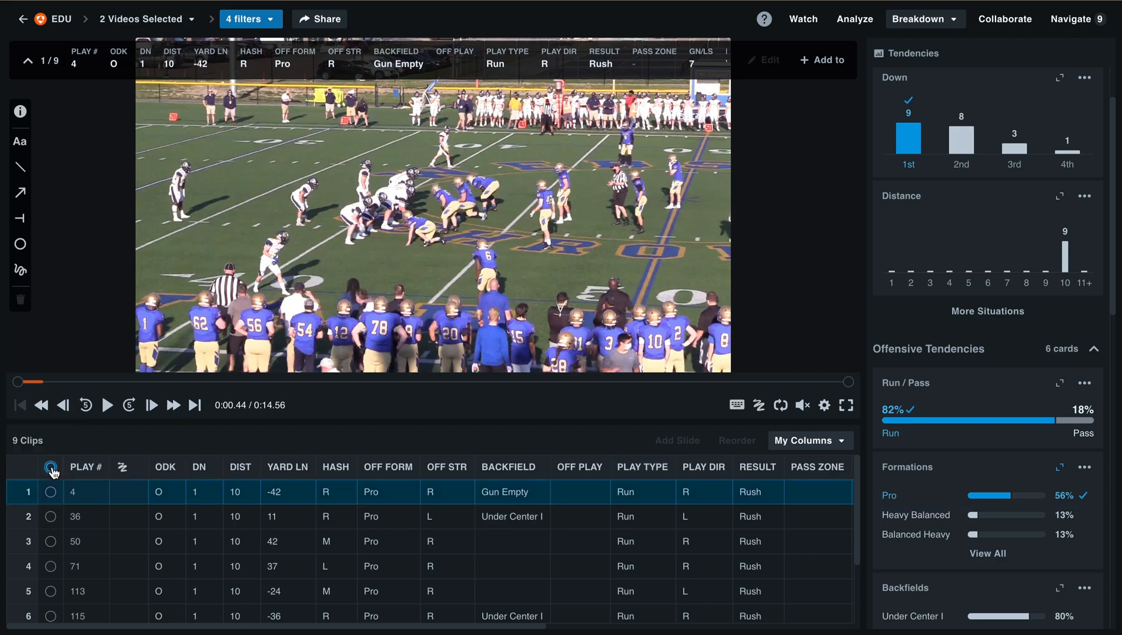
left_click(51, 467)
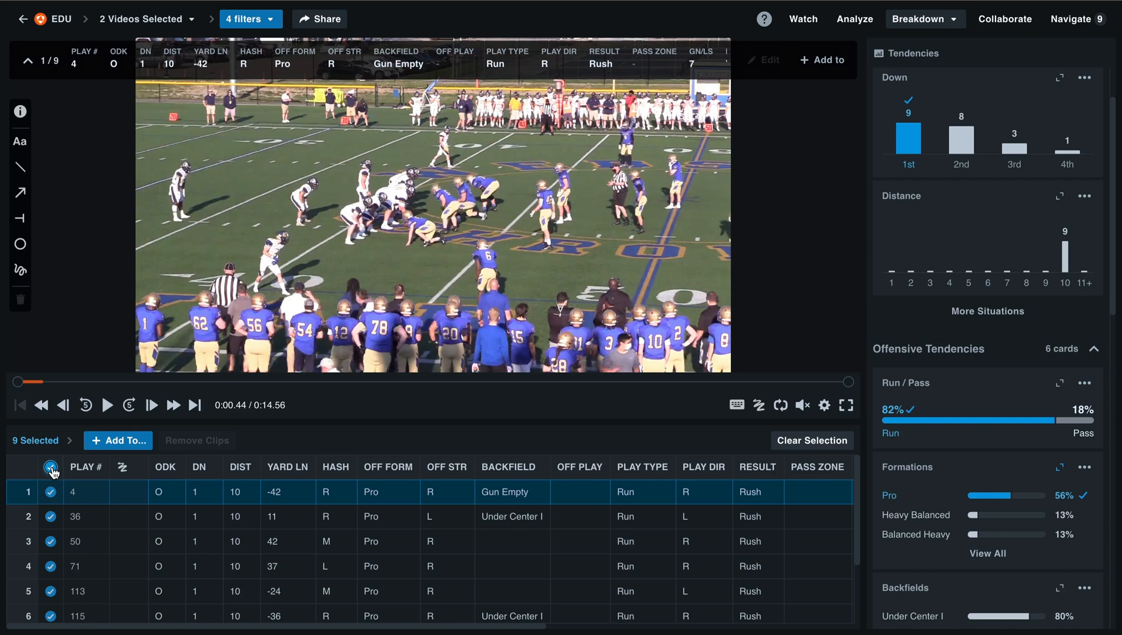
mouse_move(117, 440)
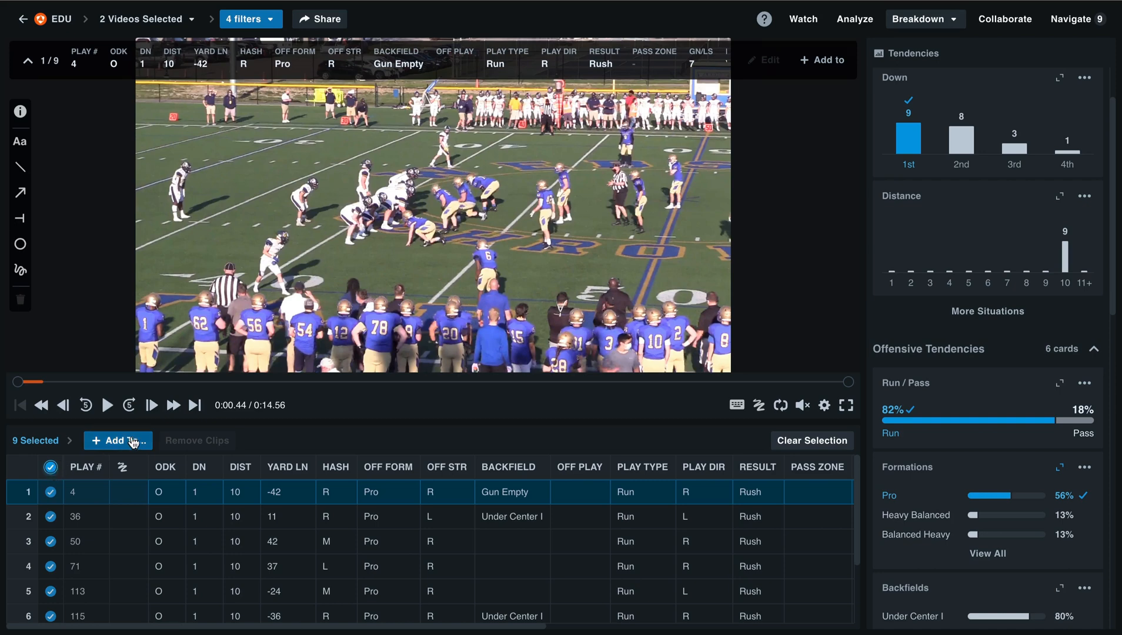
left_click(118, 440)
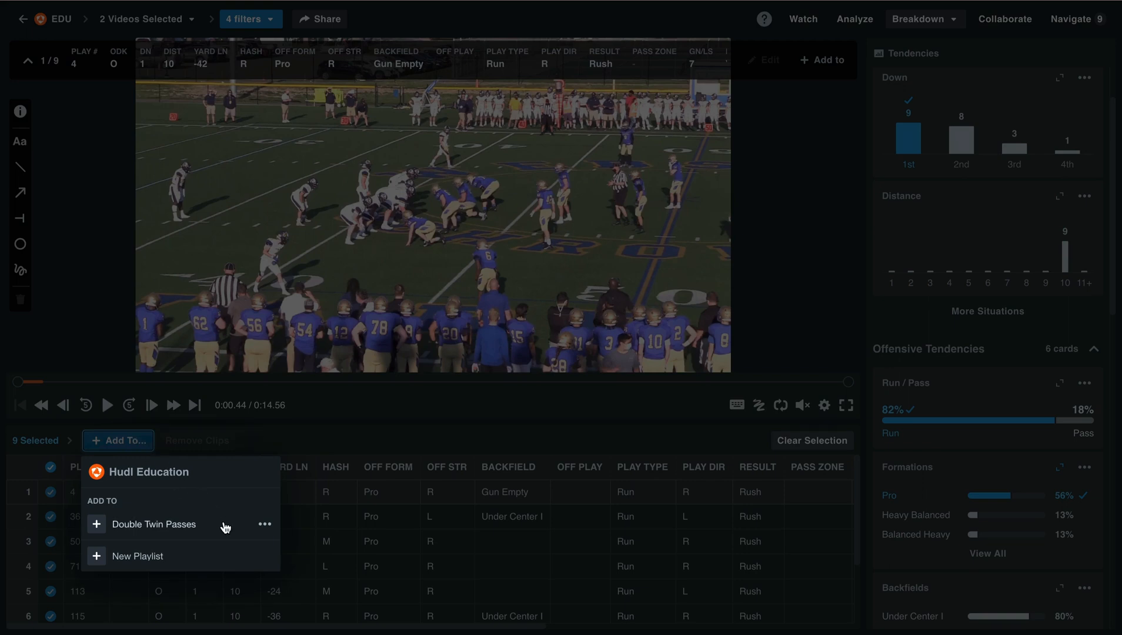
mouse_move(199, 560)
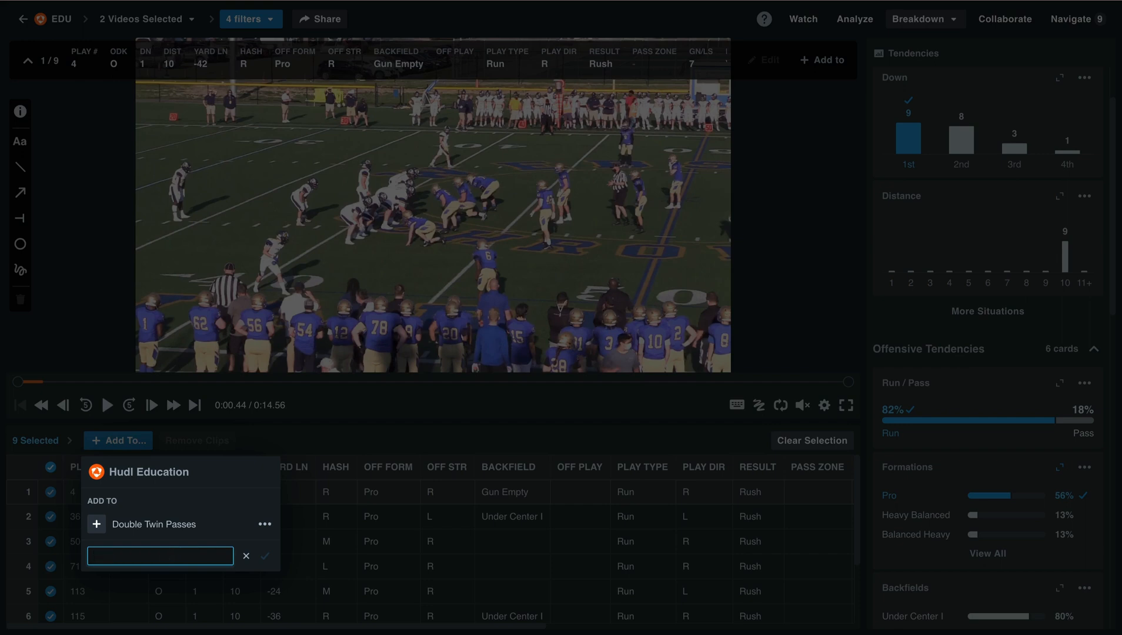
type("1st D")
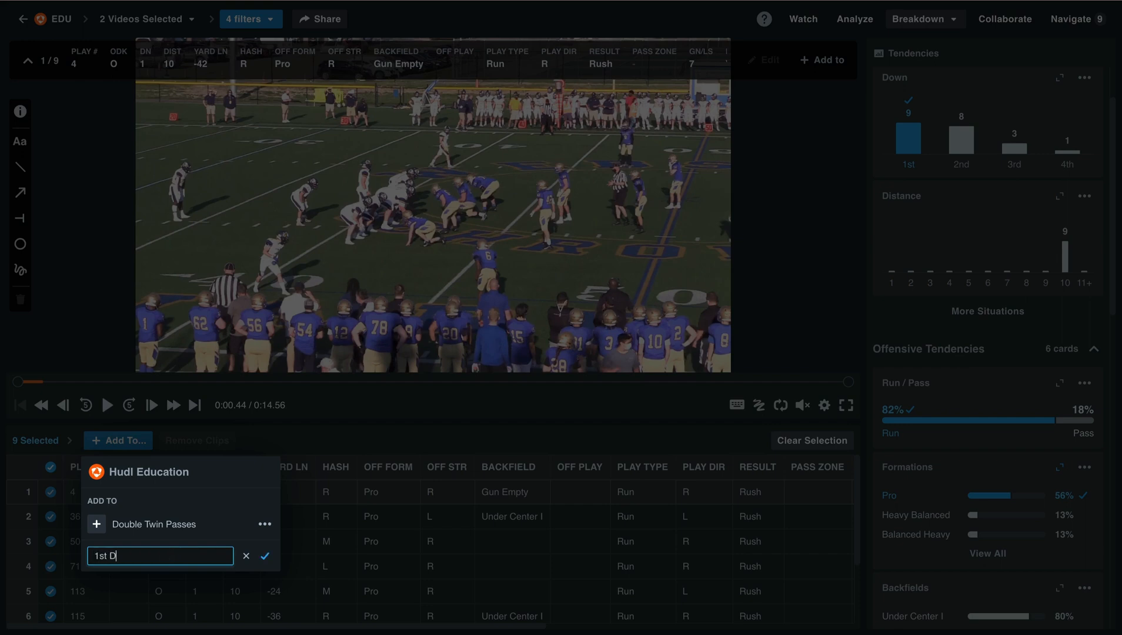
type("own Run Pro")
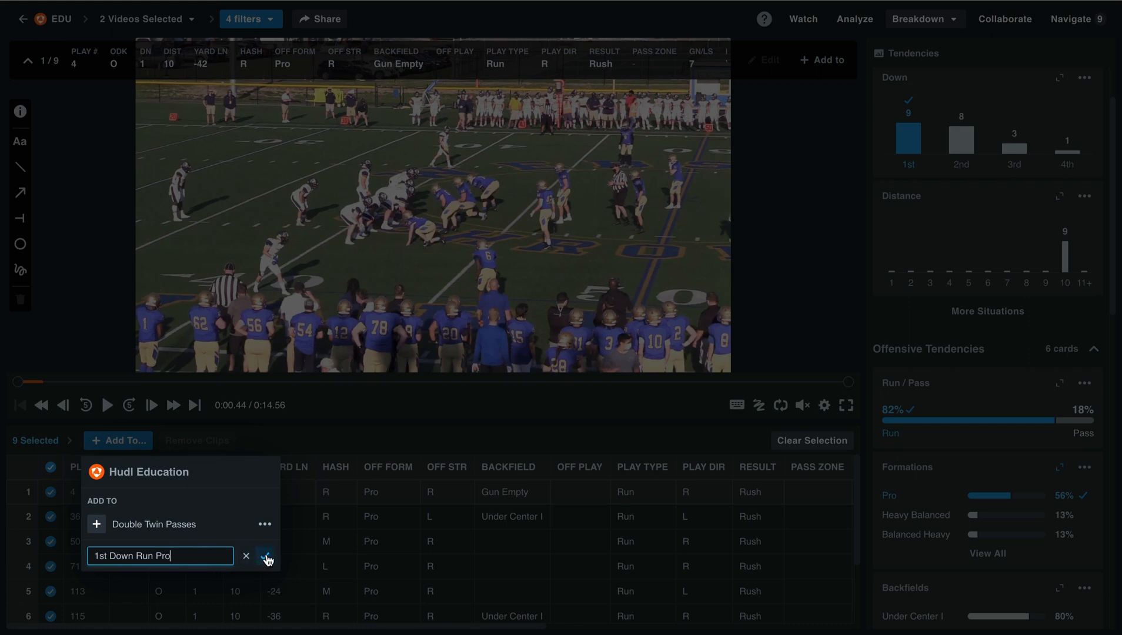
left_click(266, 556)
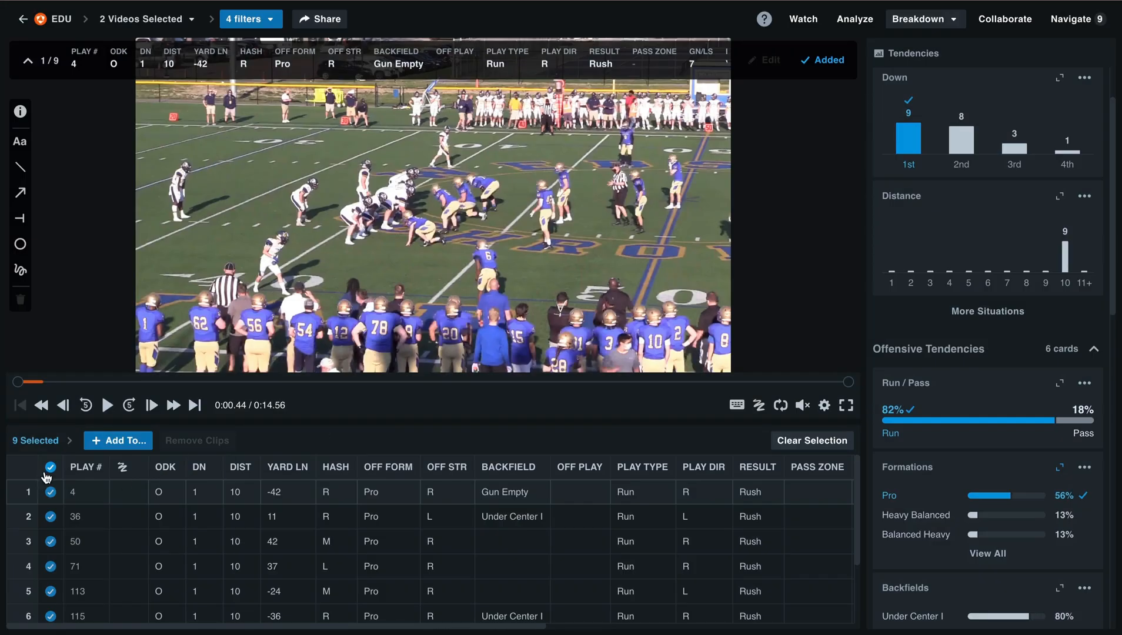
Take play 36 out of the 1st Down Run Pro playlist and resume playing the clip.
left_click(51, 467)
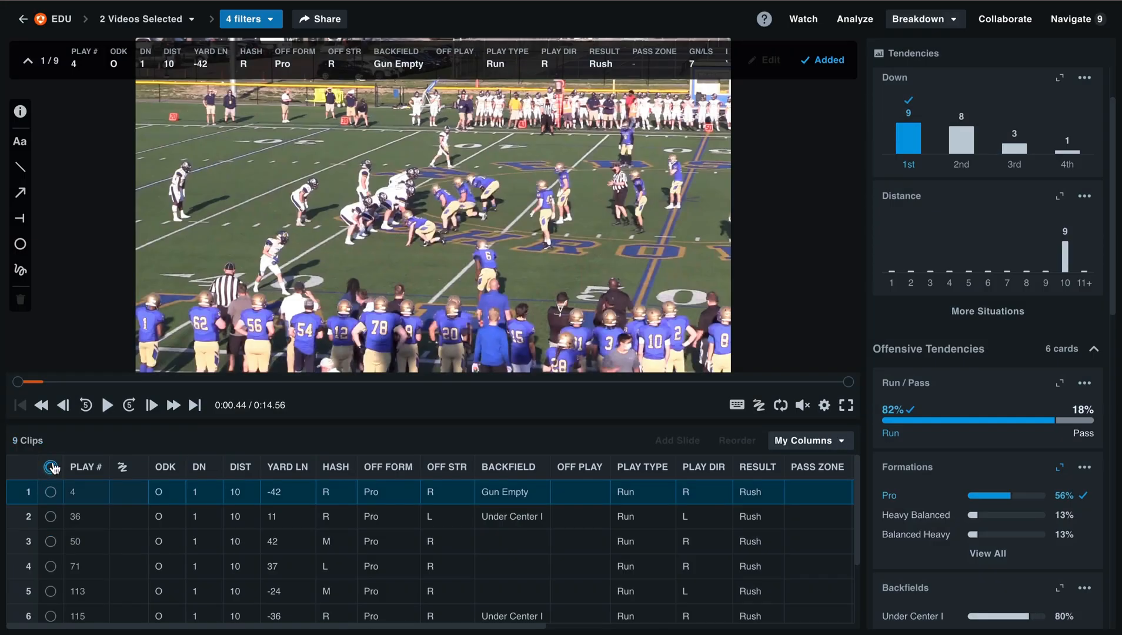
left_click(107, 406)
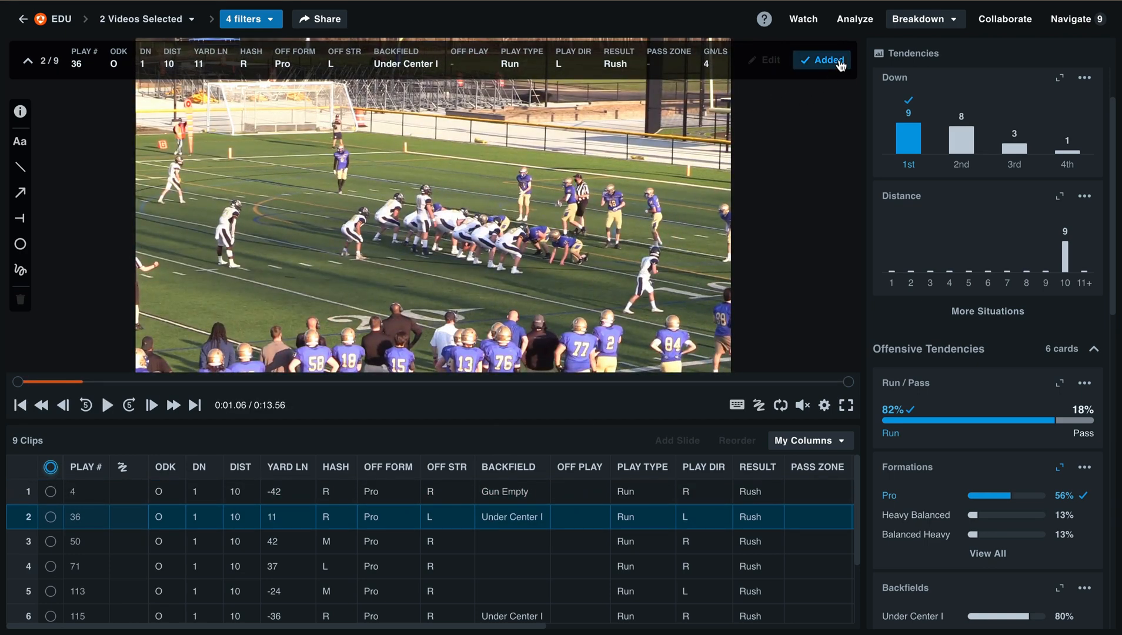
left_click(821, 60)
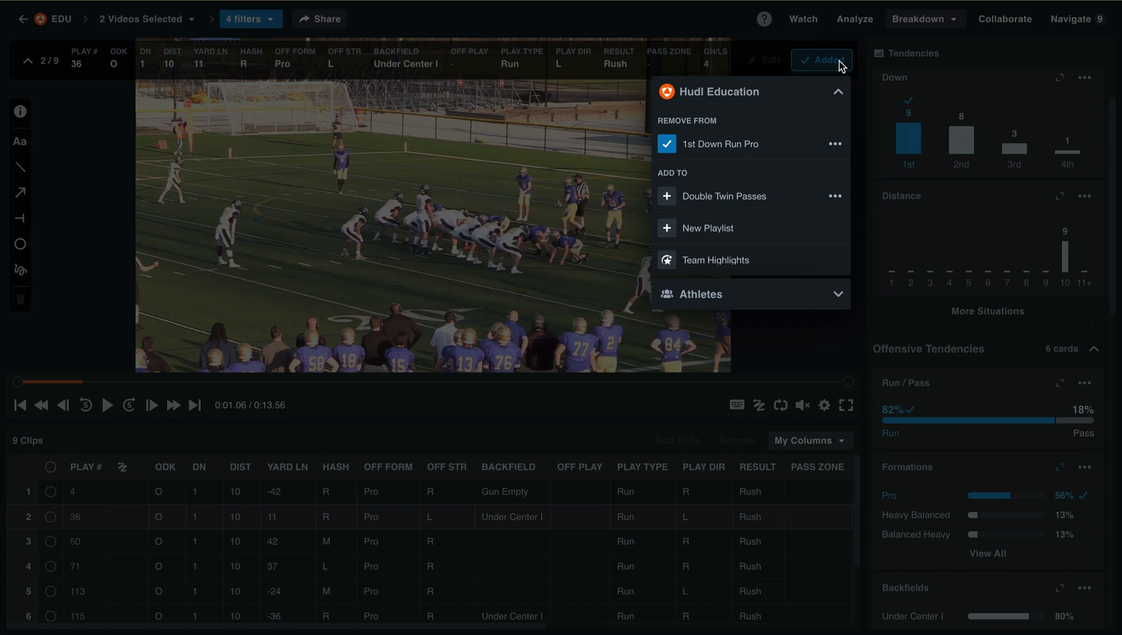
mouse_move(777, 148)
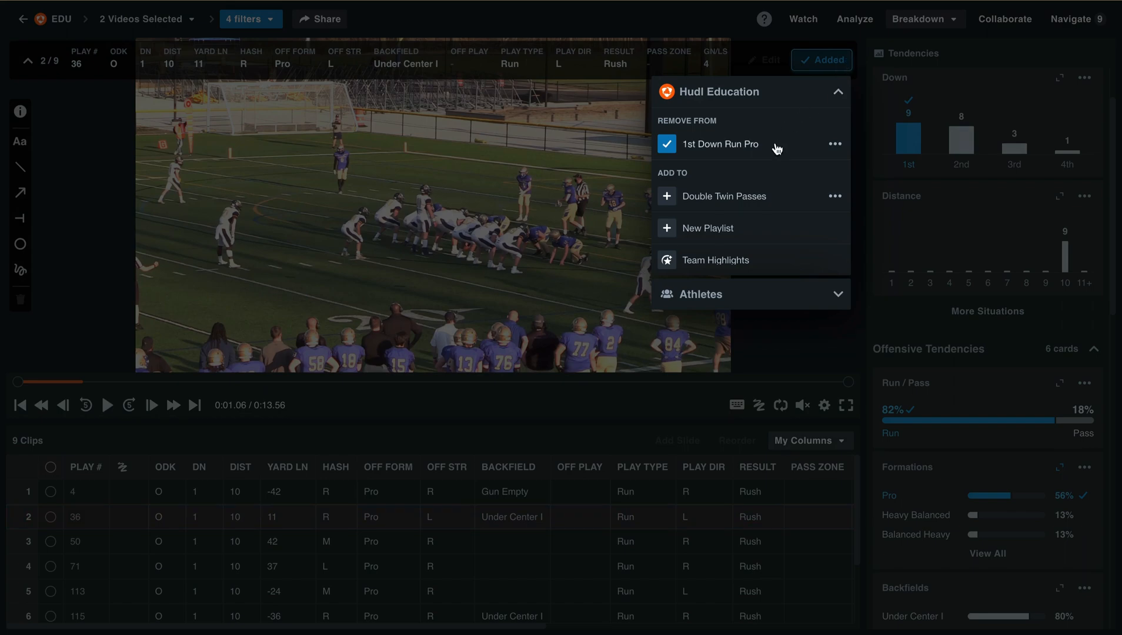
left_click(430, 214)
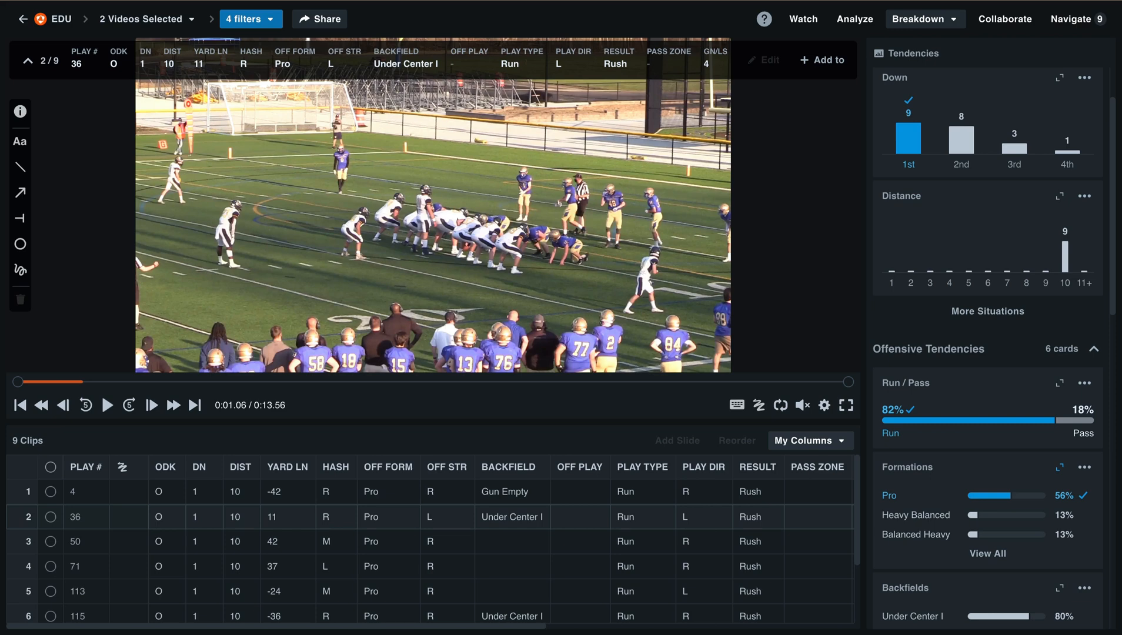
left_click(107, 405)
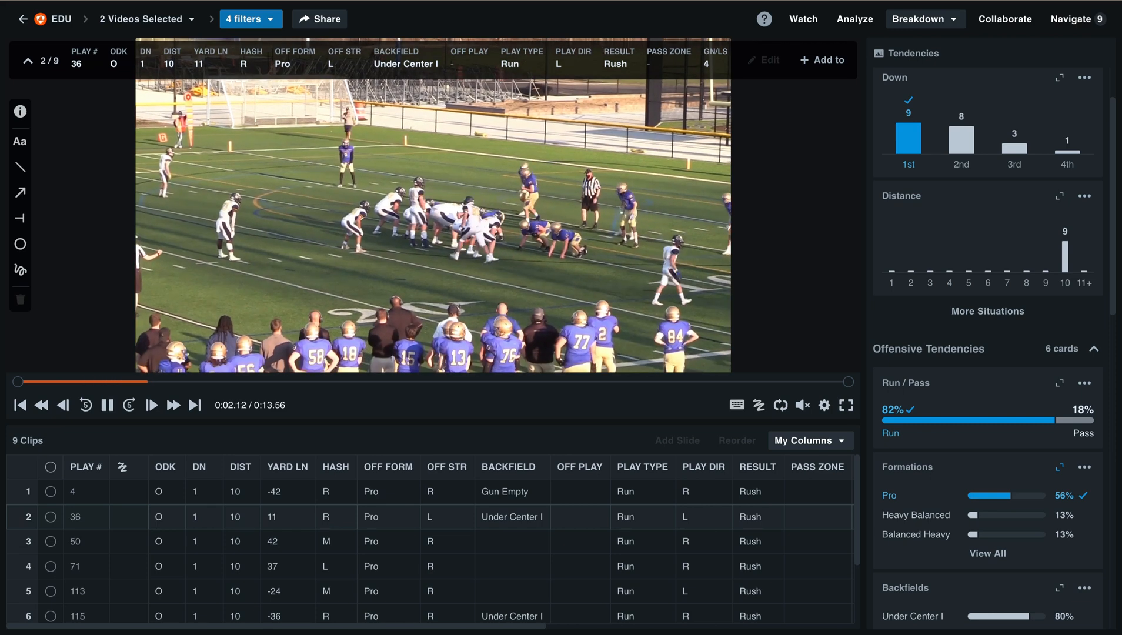
left_click(107, 405)
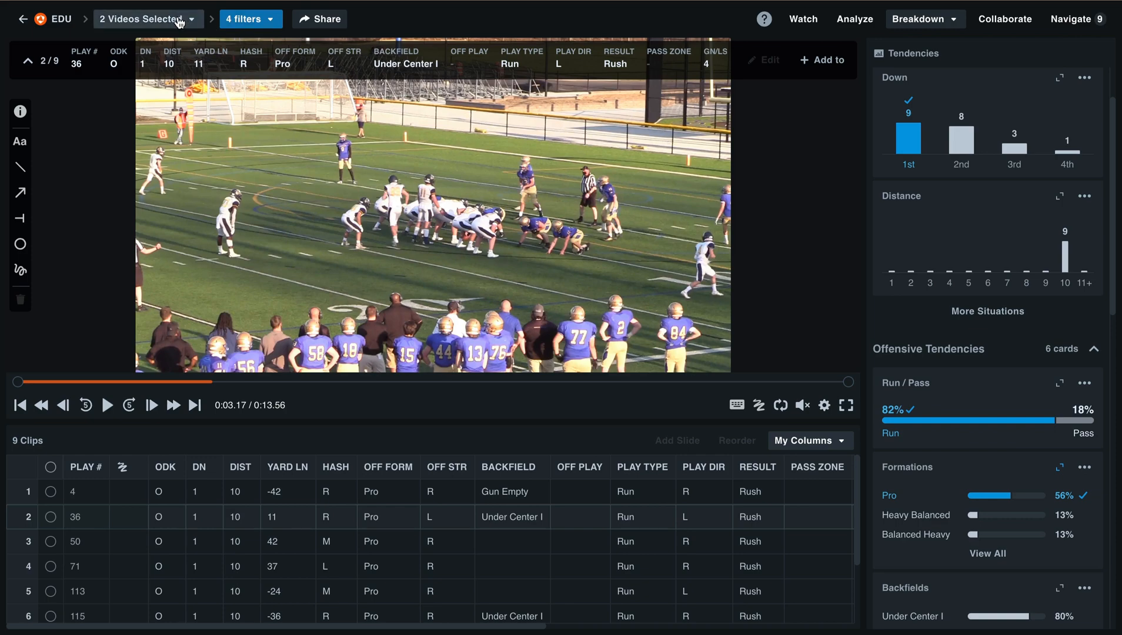
Navigate from the 2 Videos Selected view to the 1st Down Run Pro playlist of 8 clips.
left_click(144, 19)
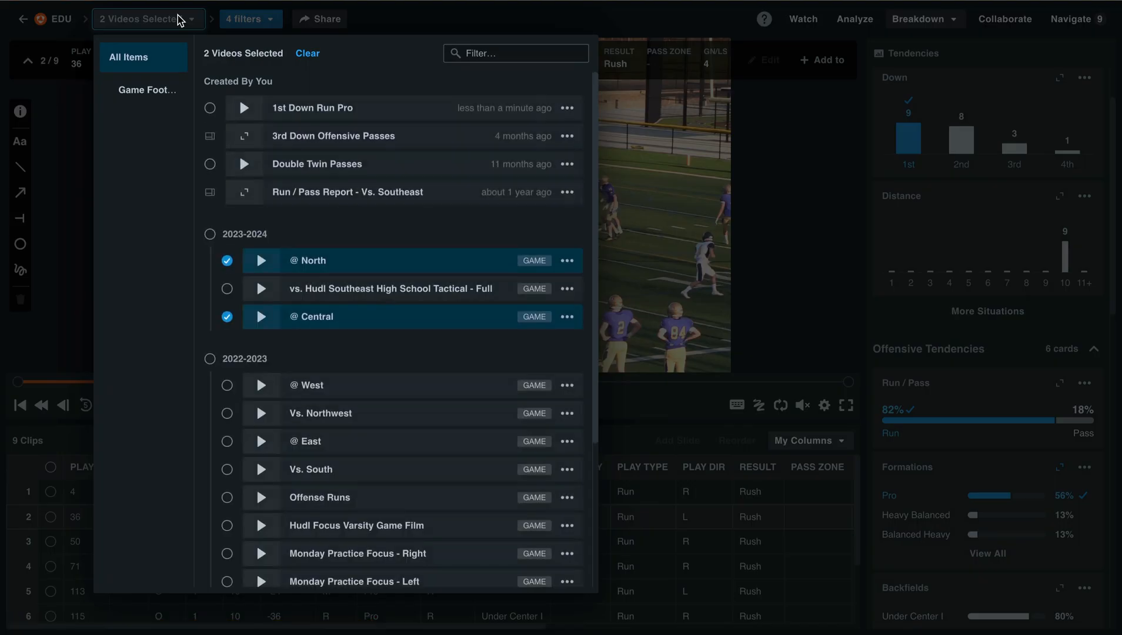
mouse_move(262, 260)
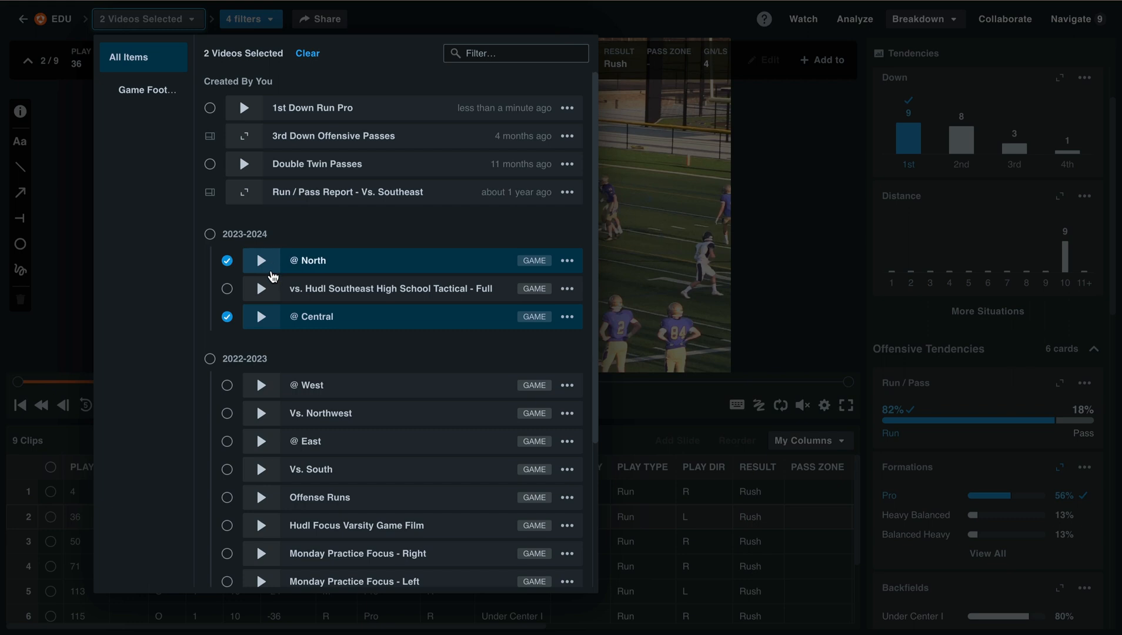
mouse_move(278, 260)
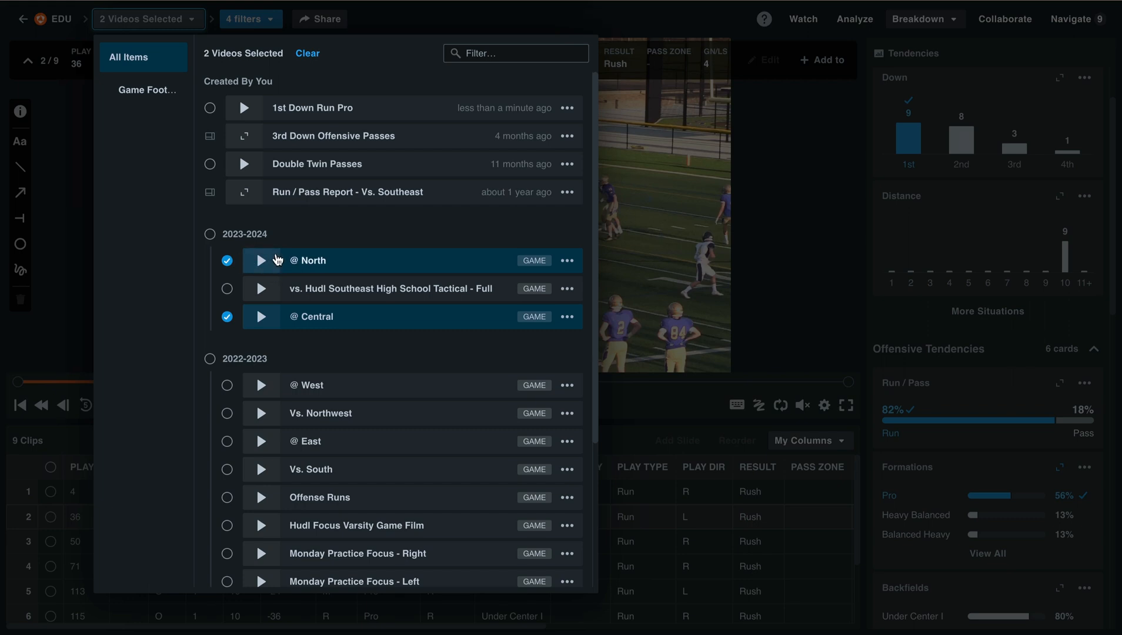
mouse_move(252, 108)
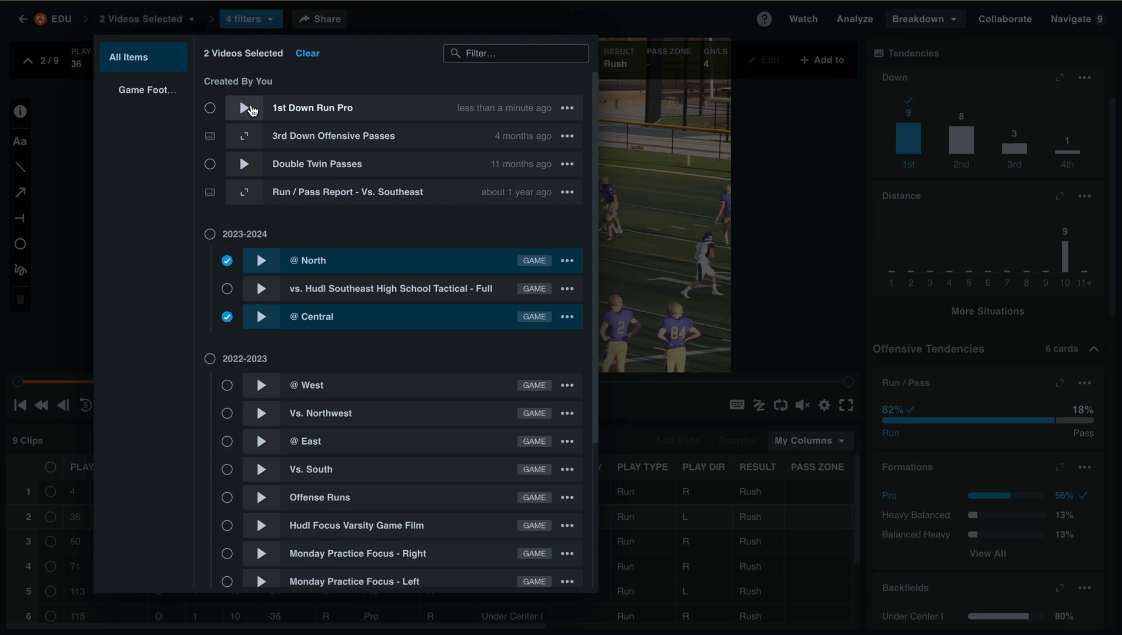
left_click(262, 108)
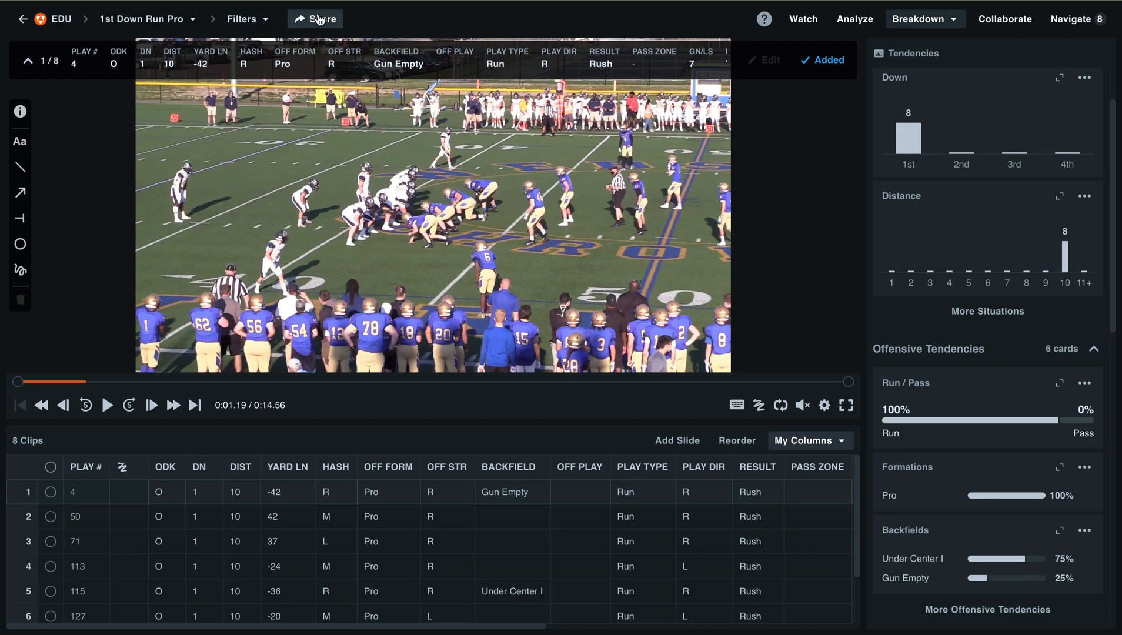
Share the playlist with the All Team (113) group and confirm.
left_click(315, 19)
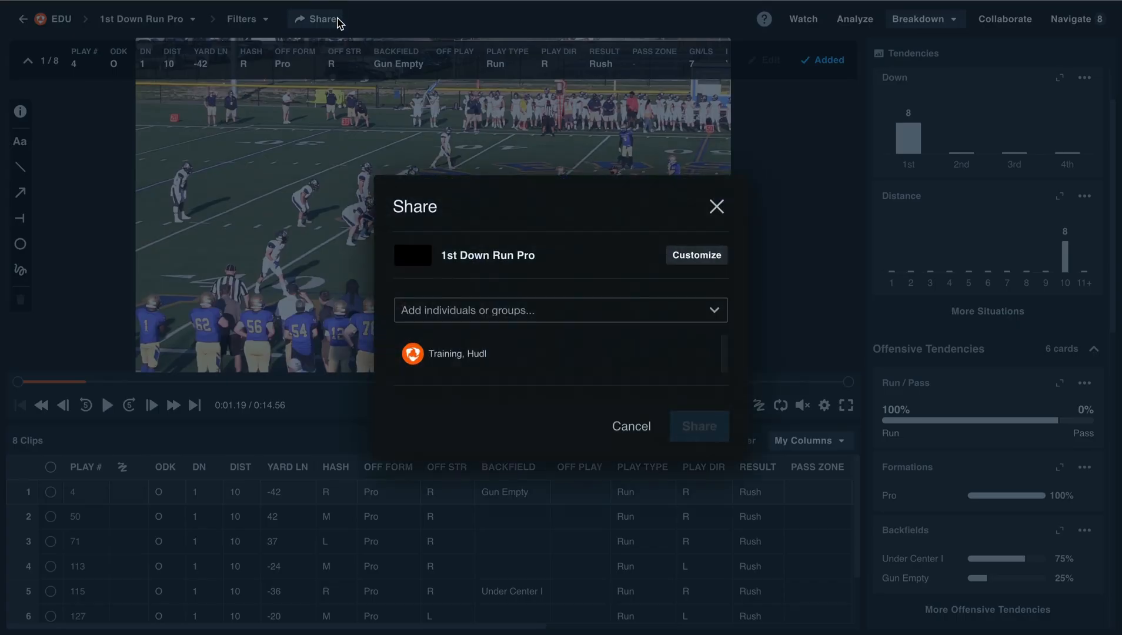
left_click(560, 310)
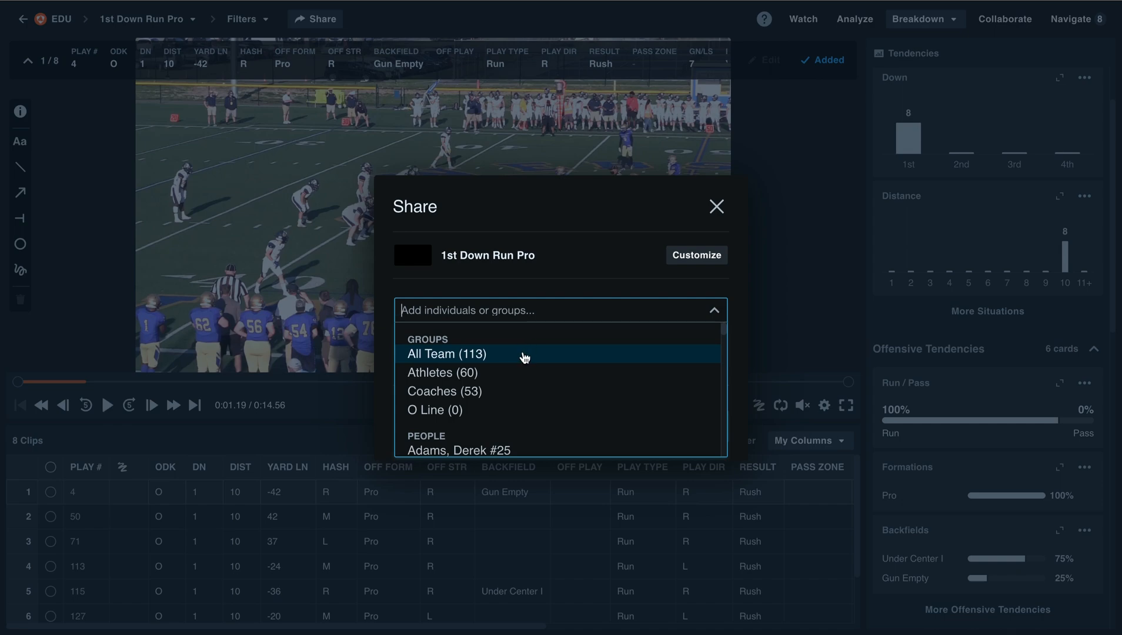
left_click(446, 353)
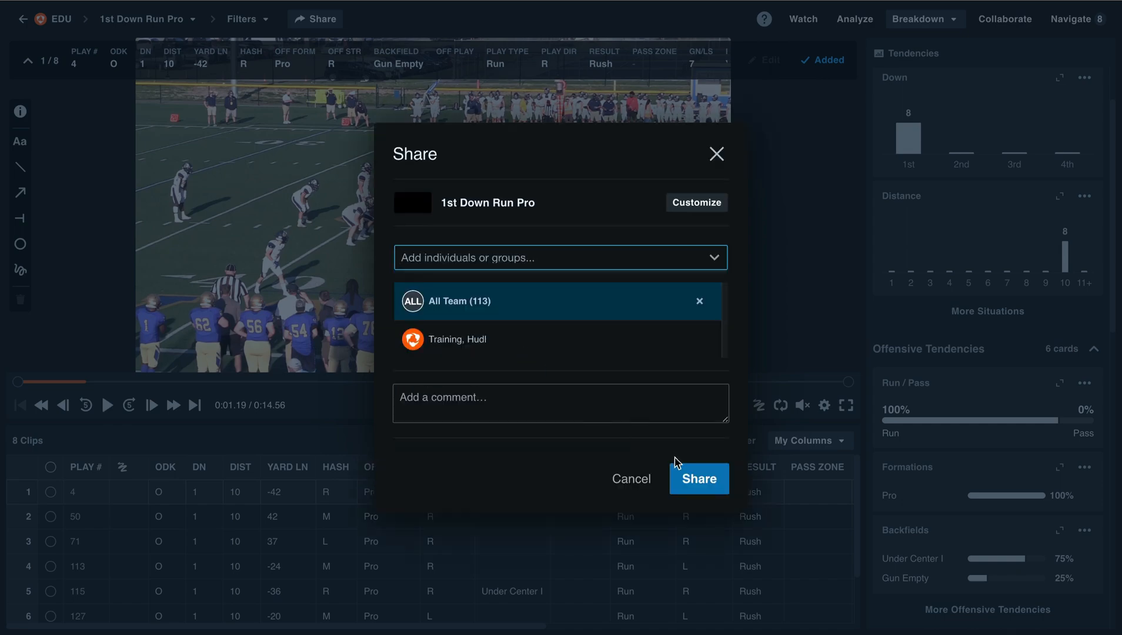
left_click(699, 479)
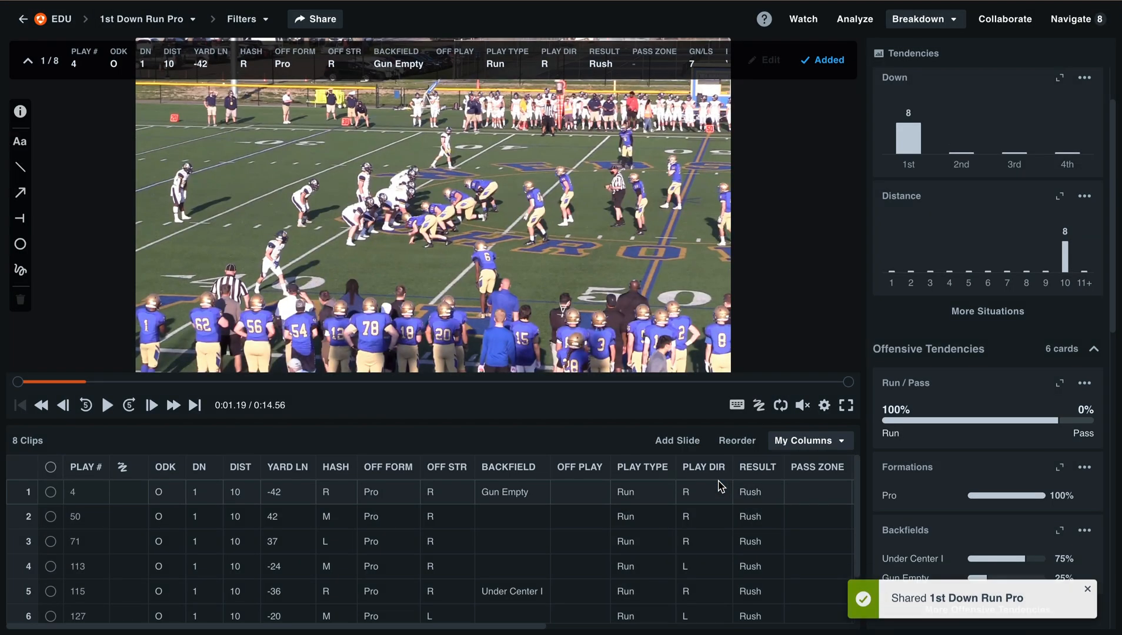